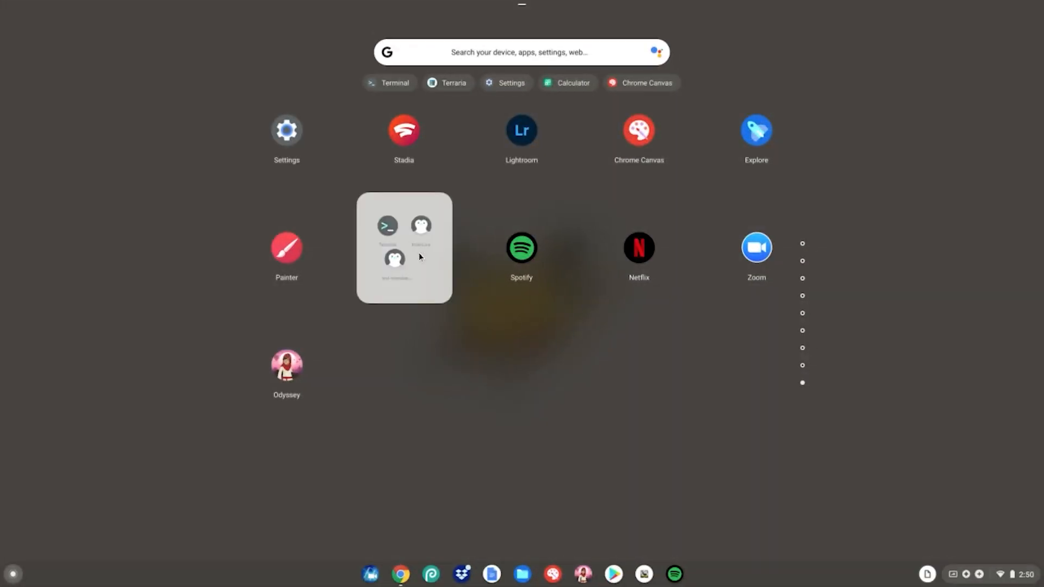
# Find no uninstall option for KdenLive in the Linux apps folder, then start 'menulibre' in Terminal.
pyautogui.click(403, 248)
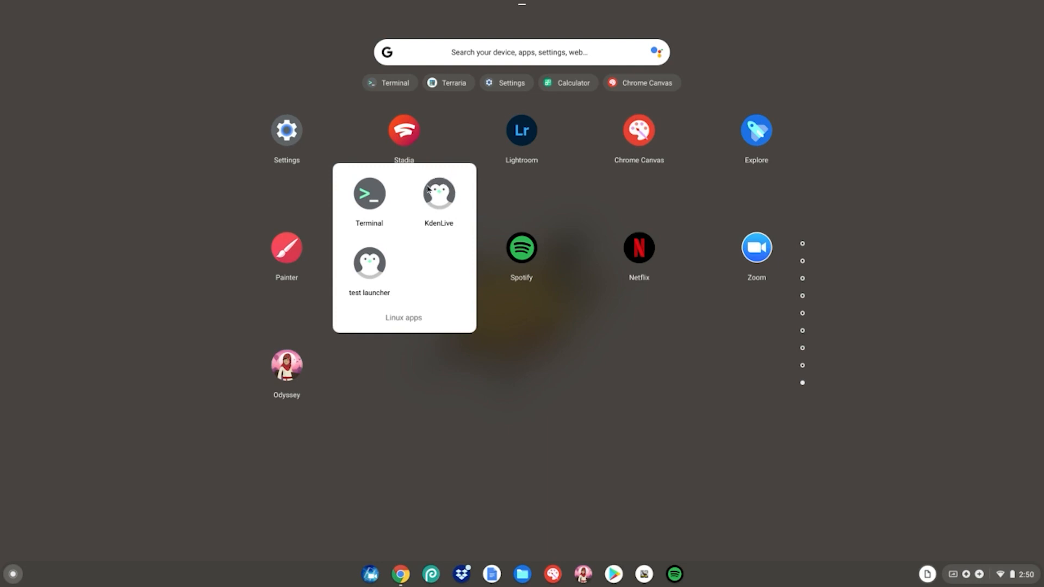
pyautogui.rightClick(438, 194)
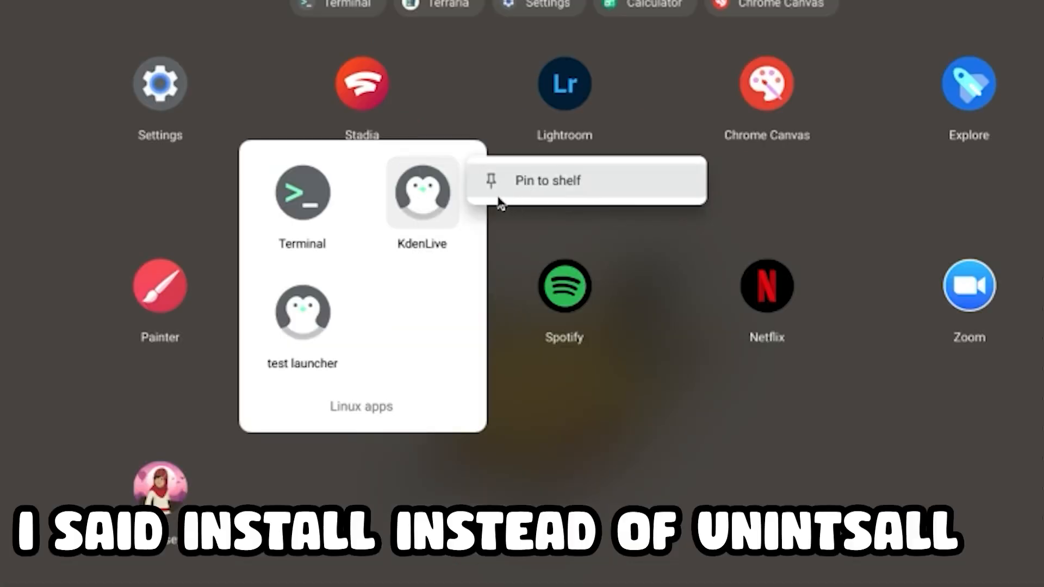
pyautogui.moveTo(625, 438)
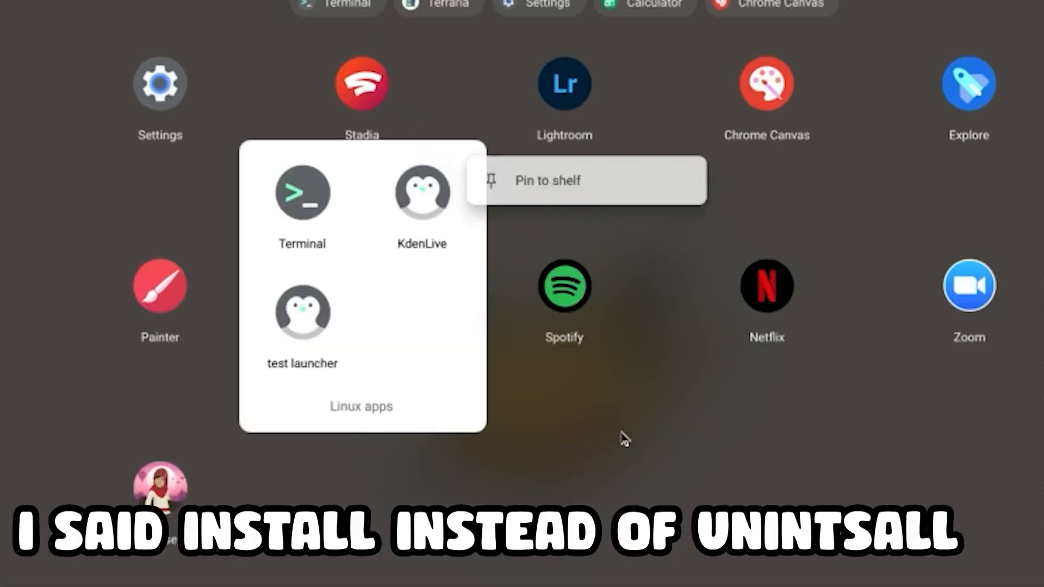
pyautogui.rightClick(563, 286)
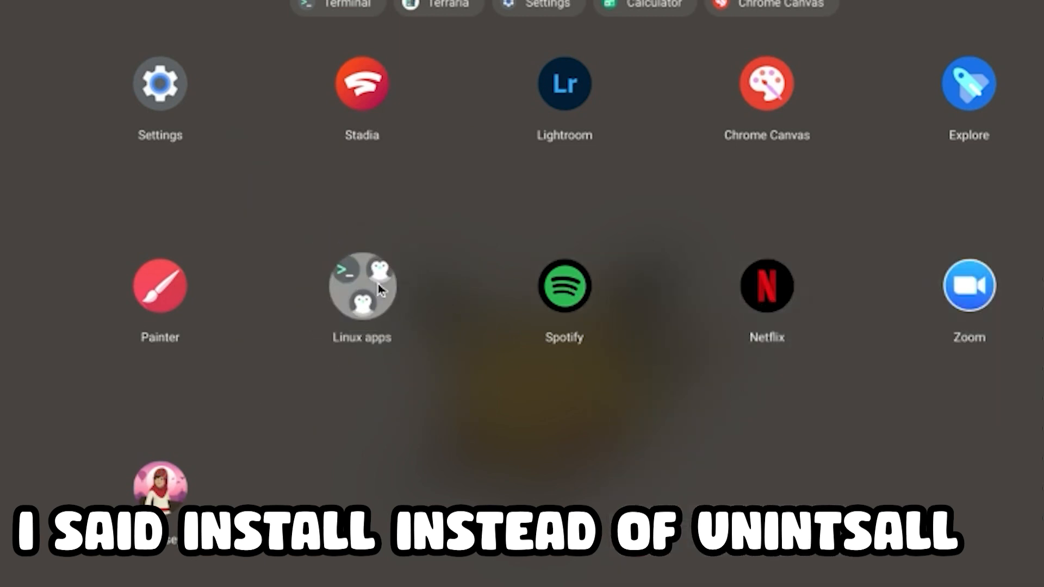
pyautogui.rightClick(421, 193)
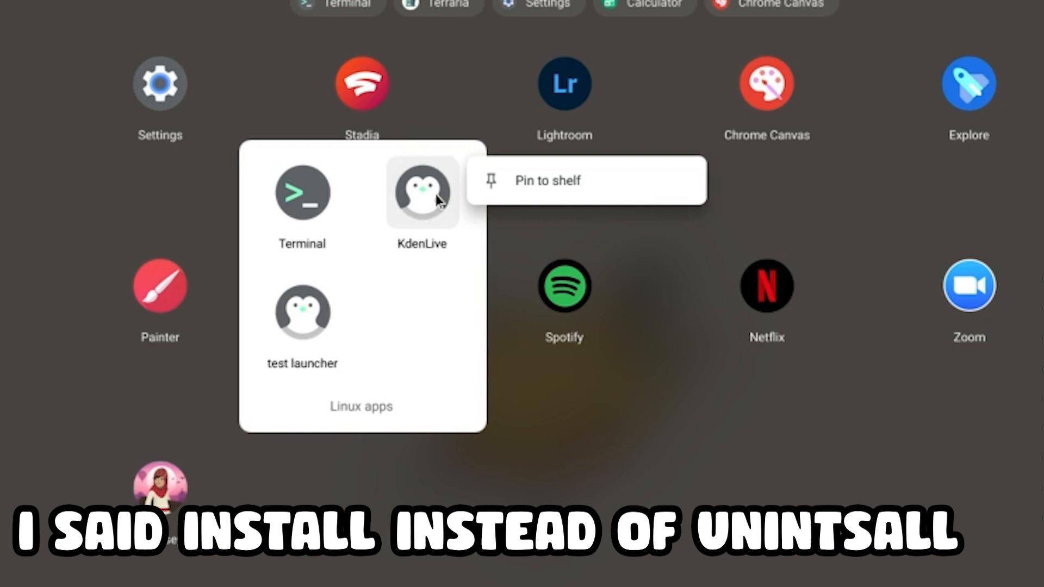
pyautogui.moveTo(426, 315)
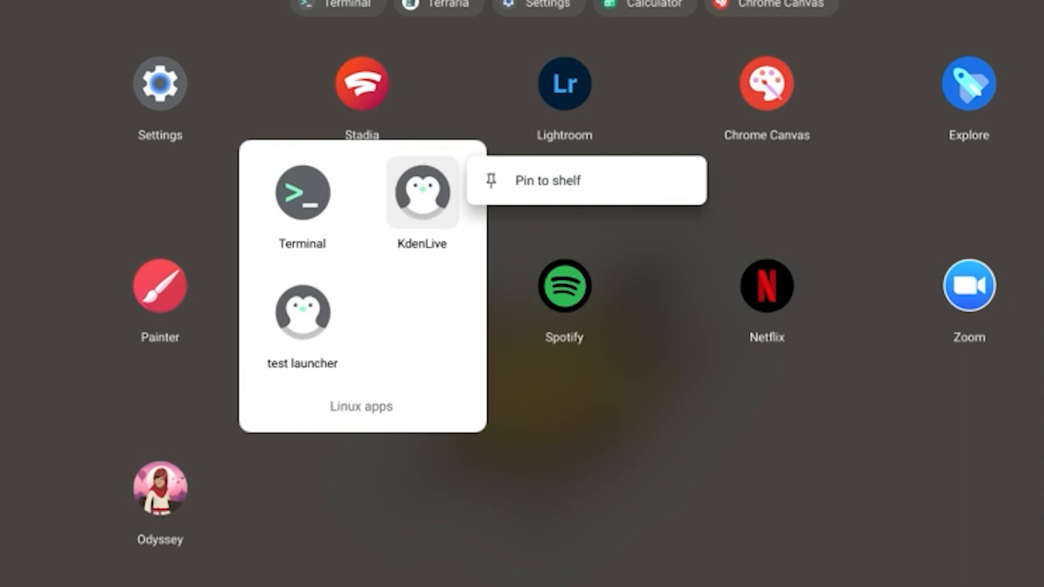
pyautogui.moveTo(311, 212)
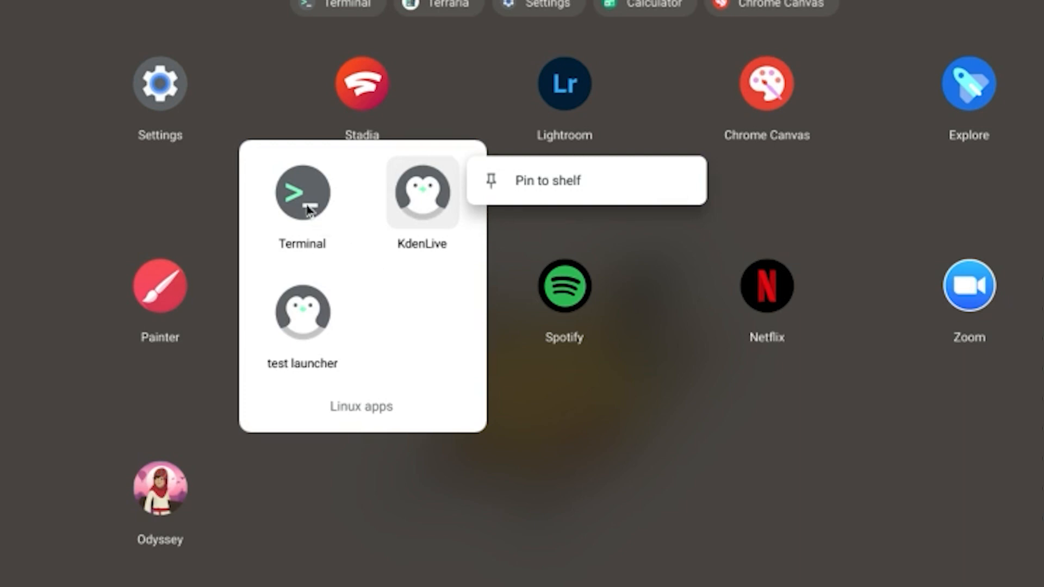
pyautogui.click(301, 193)
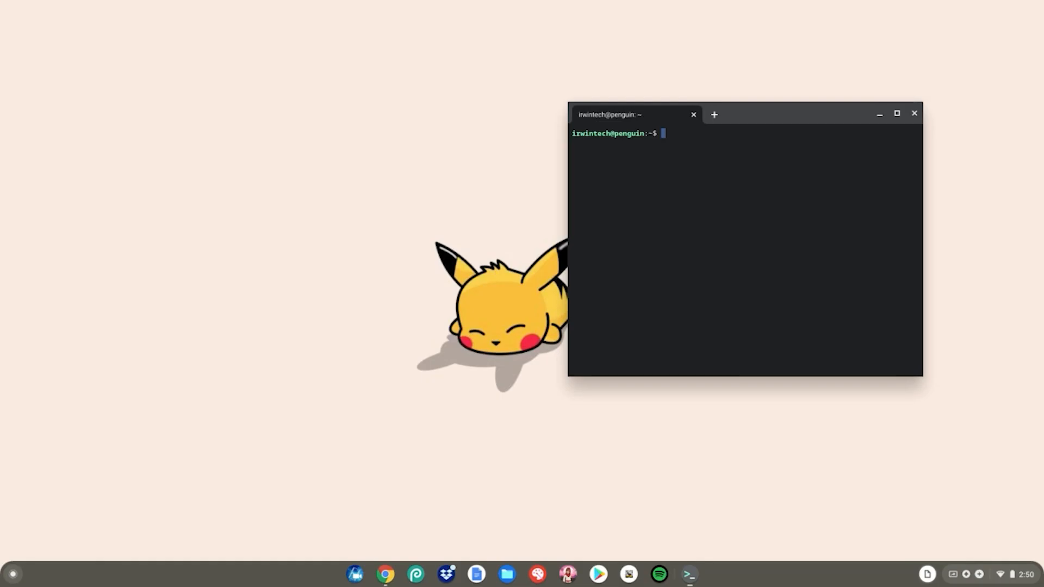
pyautogui.write('menulib')
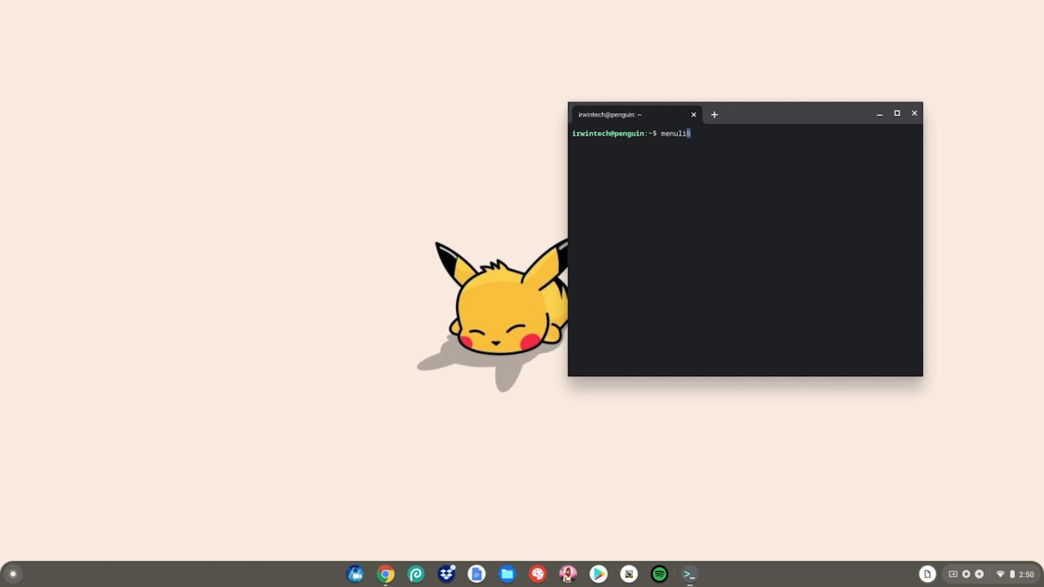
# Run MenuLibre, delete the KdenLive entry under Games, and leave the Terminal.
pyautogui.press('Return')
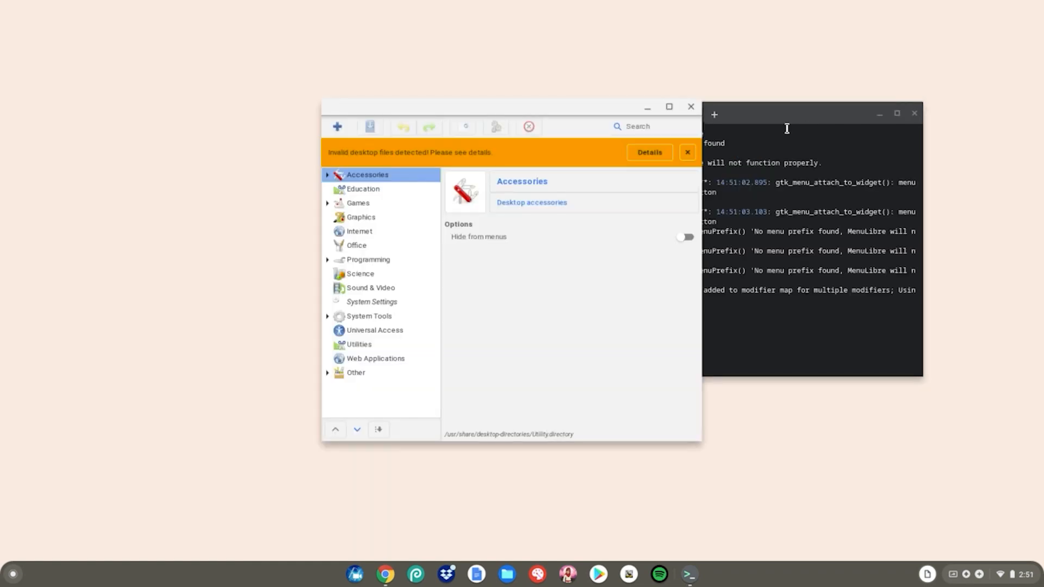
pyautogui.click(328, 203)
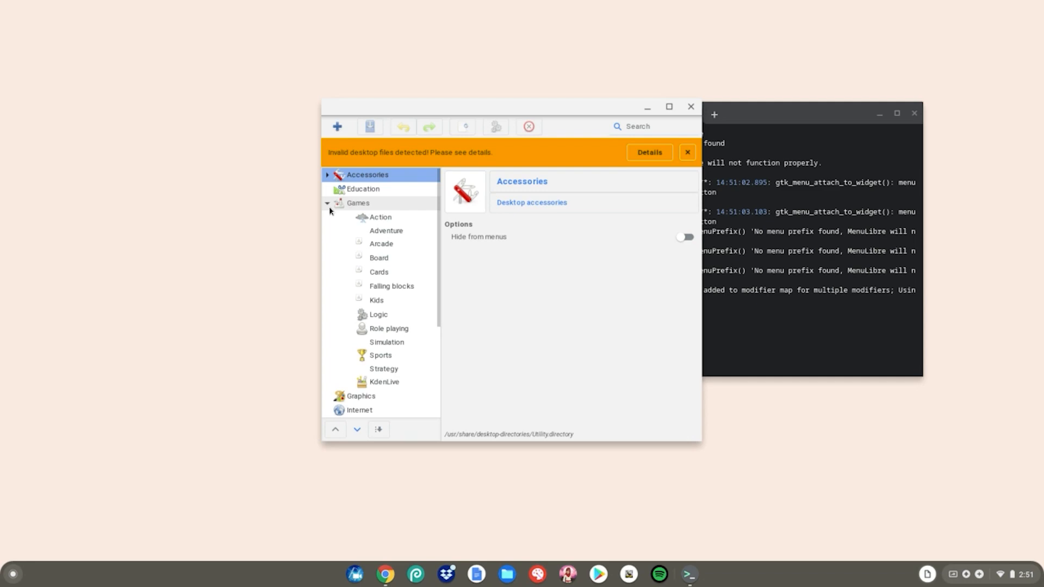
pyautogui.click(384, 381)
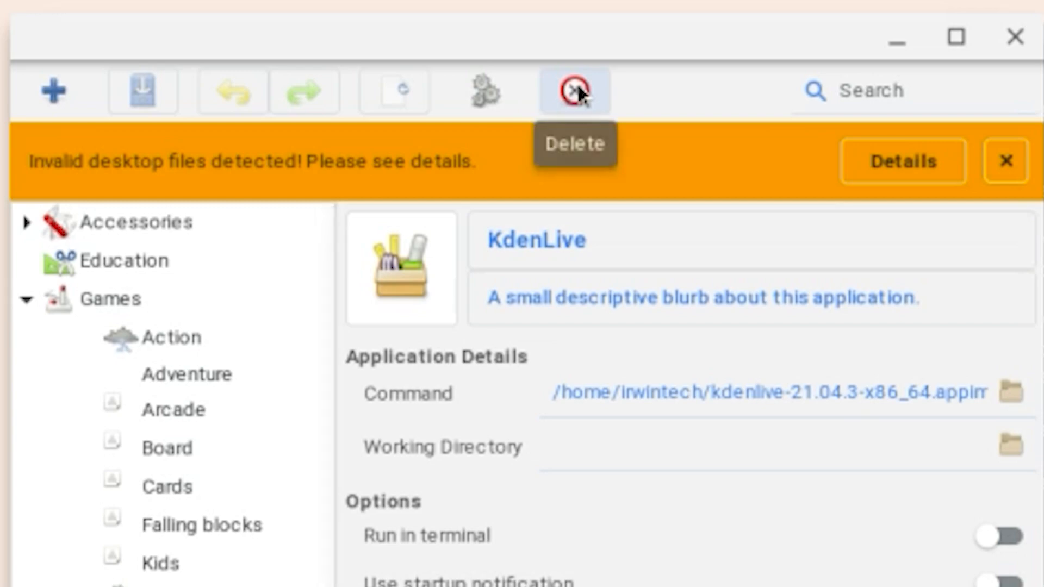
pyautogui.click(572, 91)
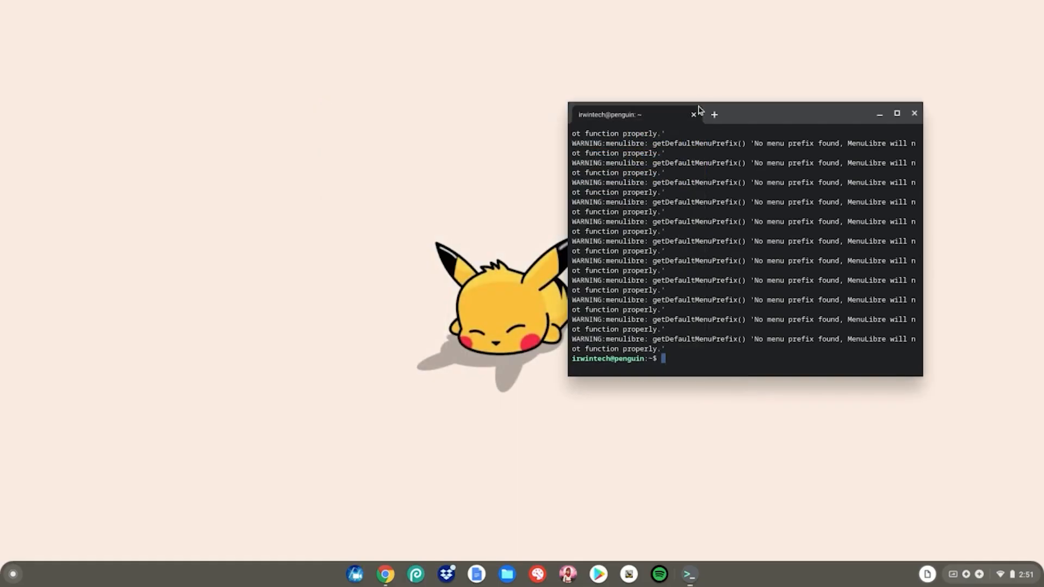
pyautogui.click(693, 113)
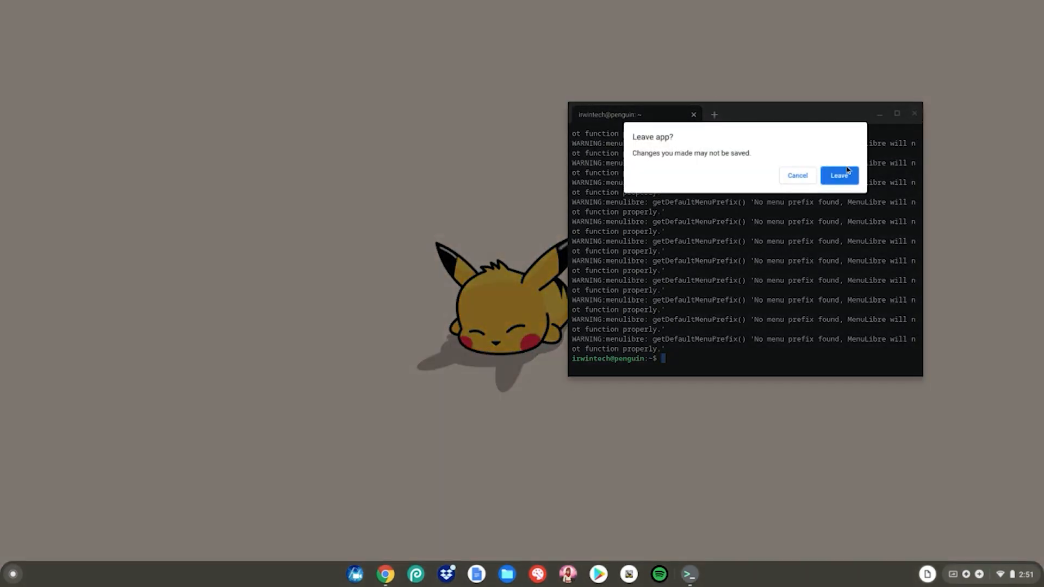
pyautogui.click(838, 175)
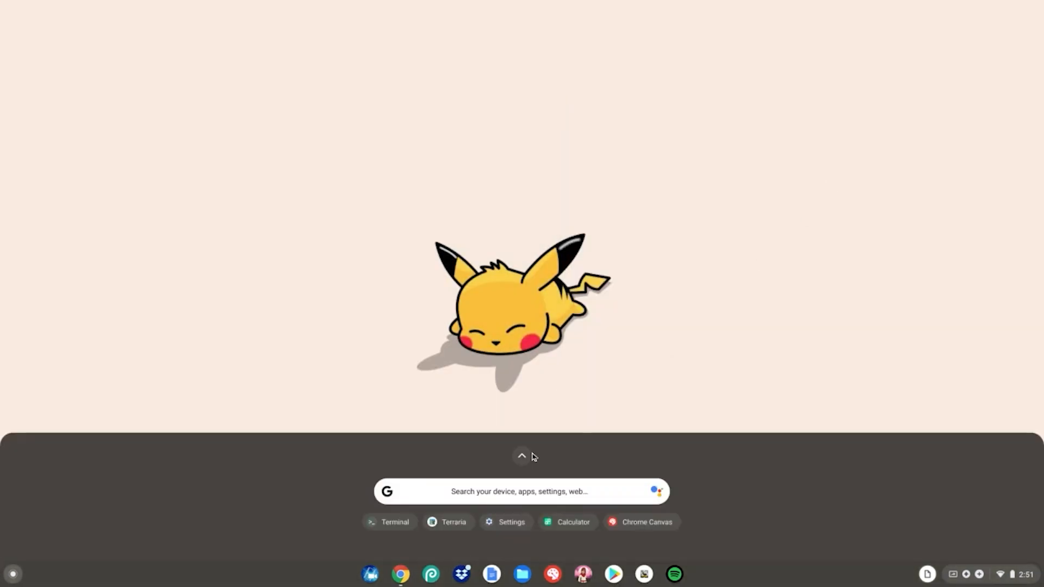
# Expand the ChromeOS launcher to show the full list of installed apps.
pyautogui.click(521, 456)
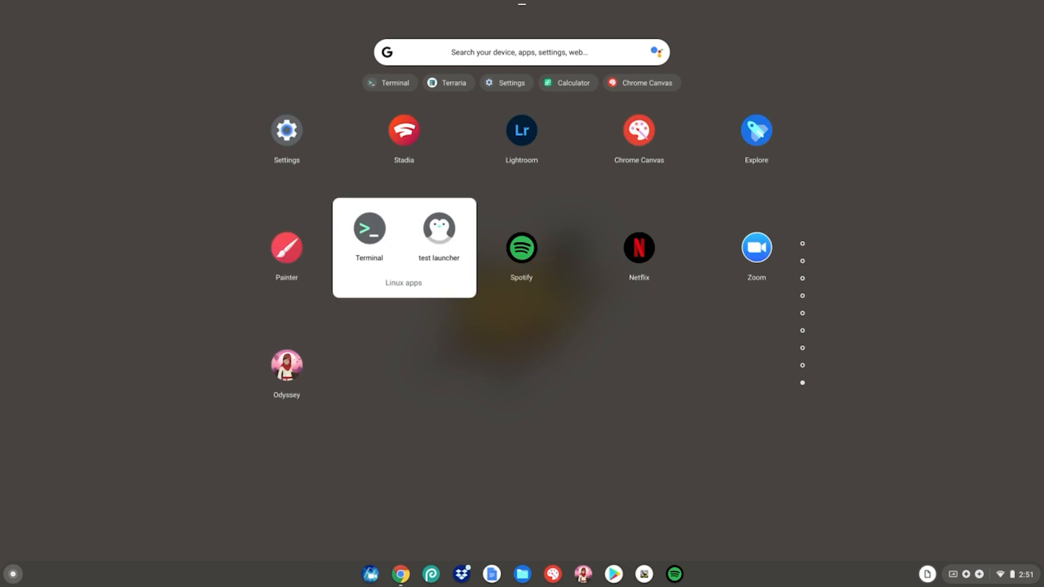
pyautogui.moveTo(423, 273)
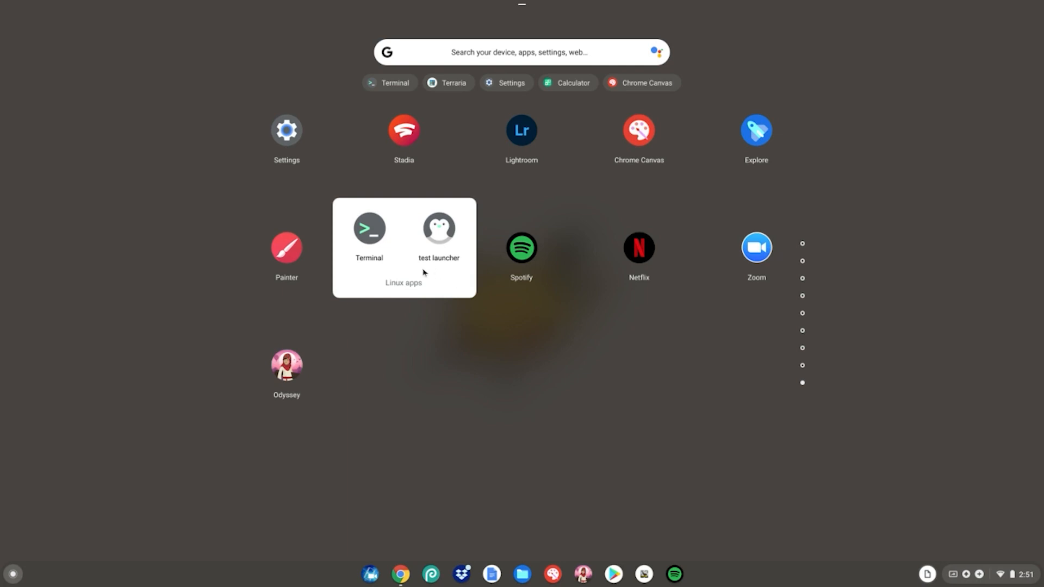